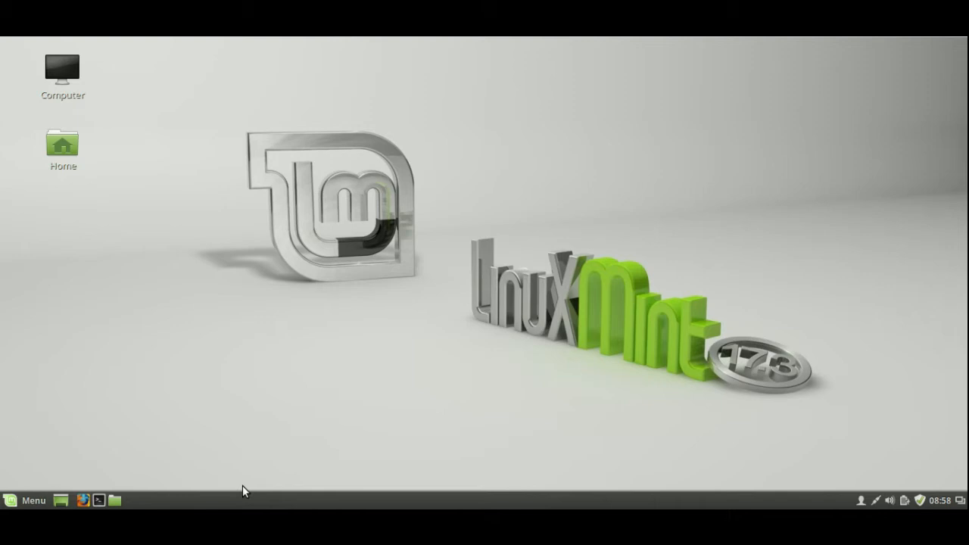
{"action": "mouse_move", "coordinate": [104, 501]}
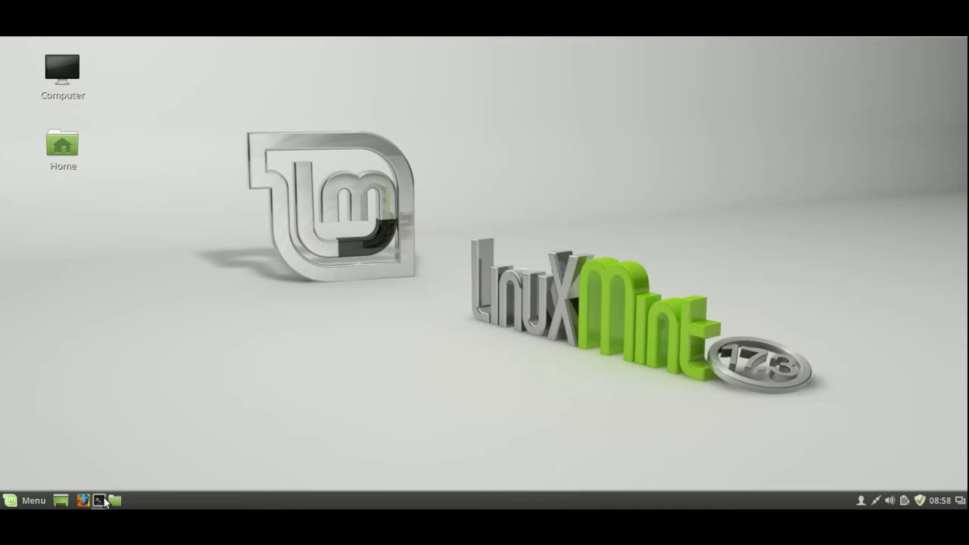
- Type 'sudo apt install mint-meta-mate' in a new terminal window
{"action": "left_click", "coordinate": [99, 500]}
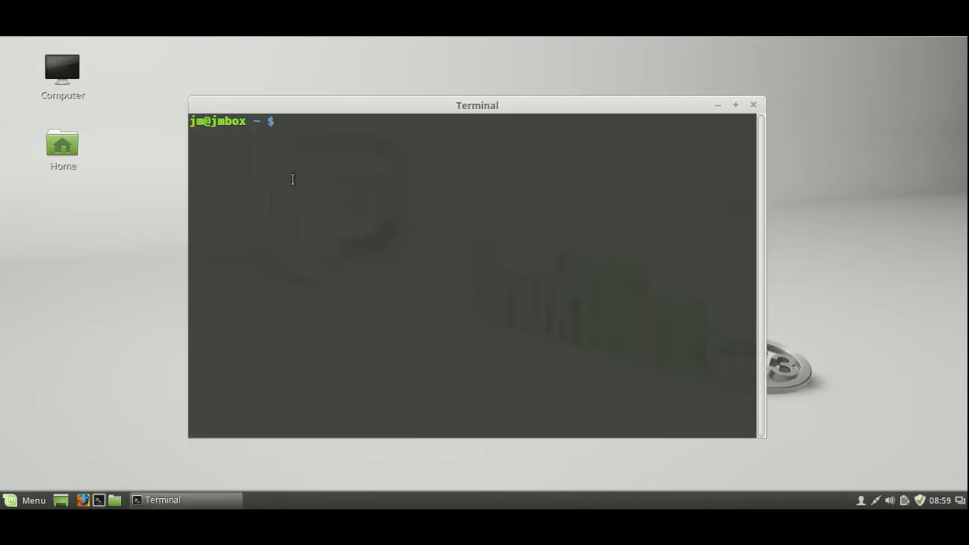
{"action": "type", "text": "sudo"}
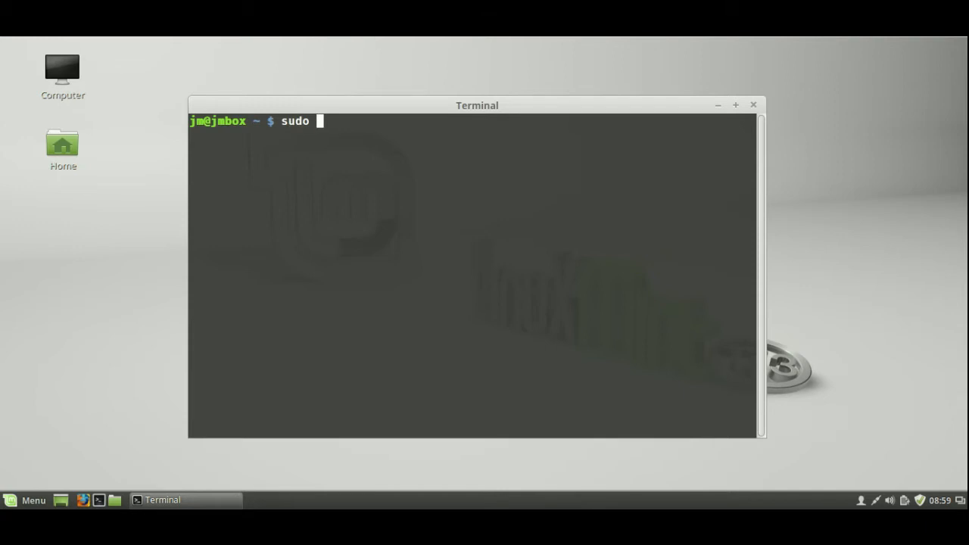
{"action": "type", "text": "ap mint"}
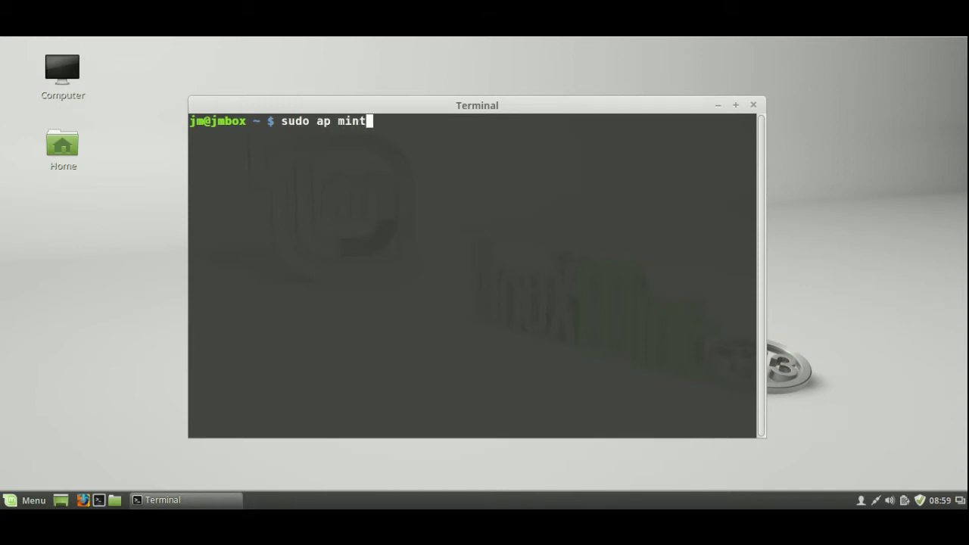
{"action": "type", "text": "-meta-mi"}
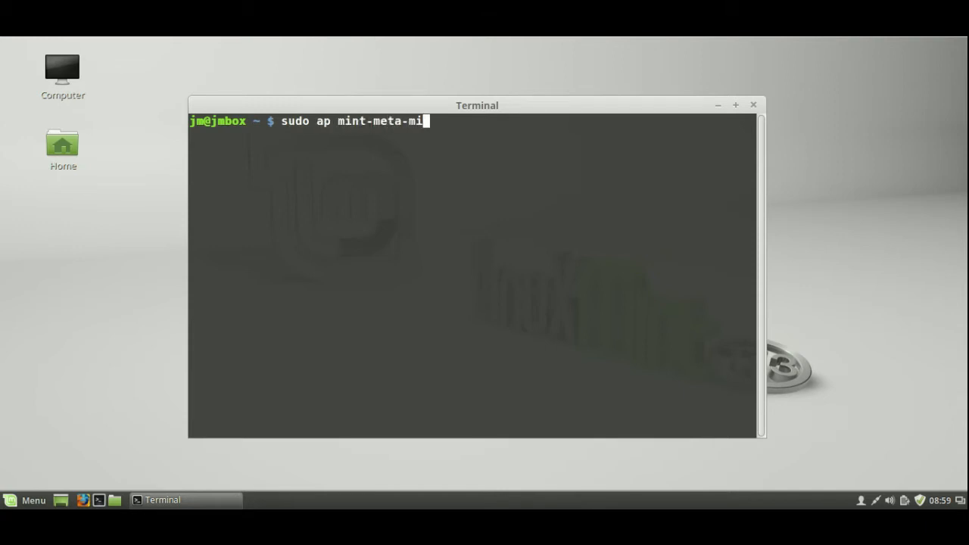
{"action": "type", "text": "ate"}
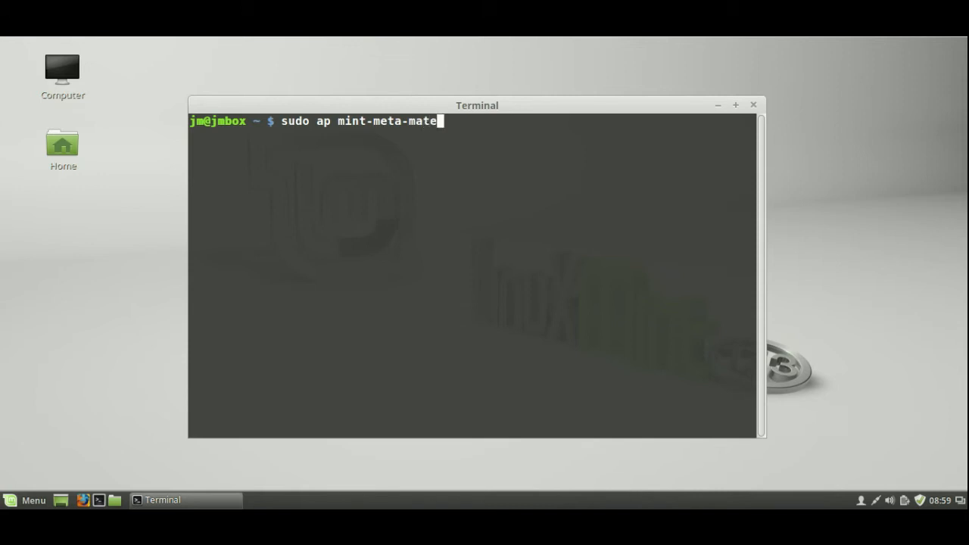
{"action": "type", "text": "t"}
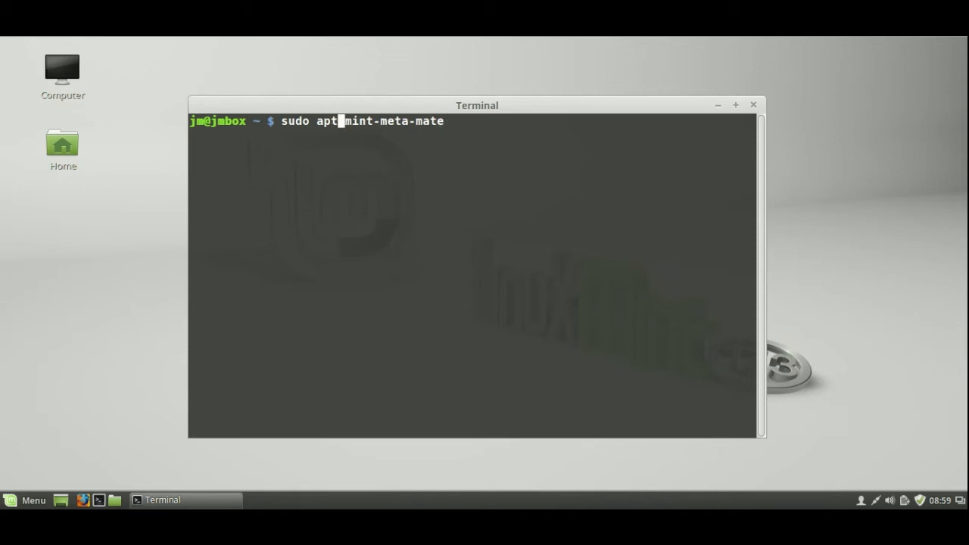
{"action": "type", "text": "install"}
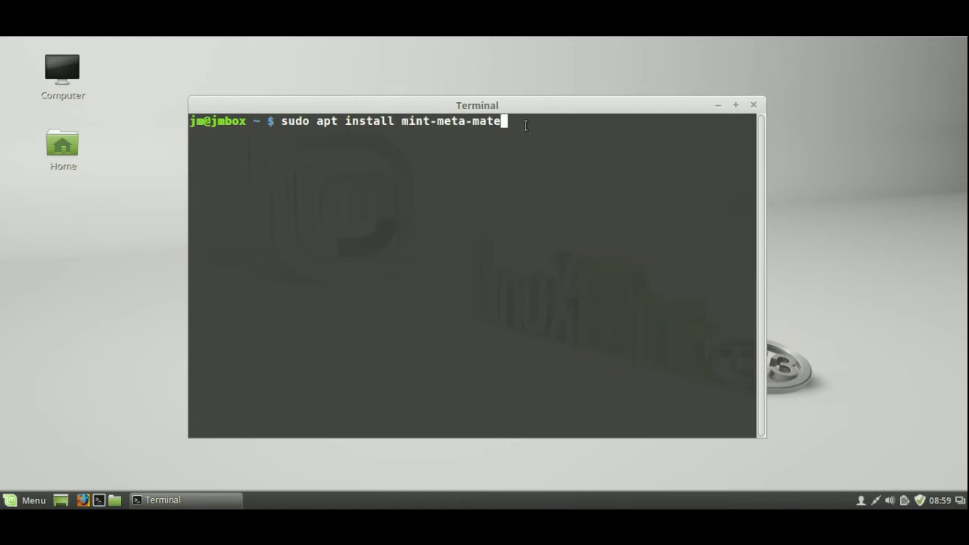
- Run the install, authenticate with the password, and answer y to add 118 packages
{"action": "key", "text": "Return"}
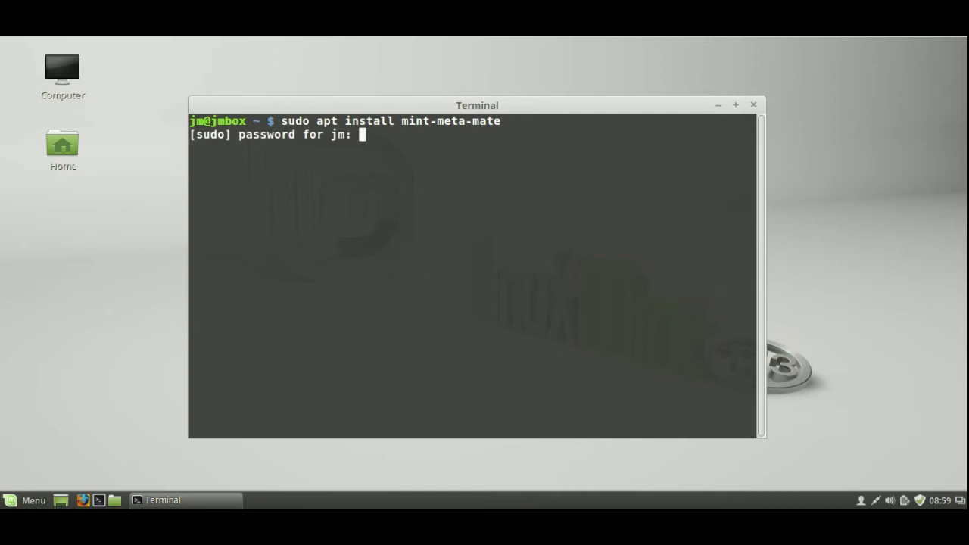
{"action": "key", "text": "Return"}
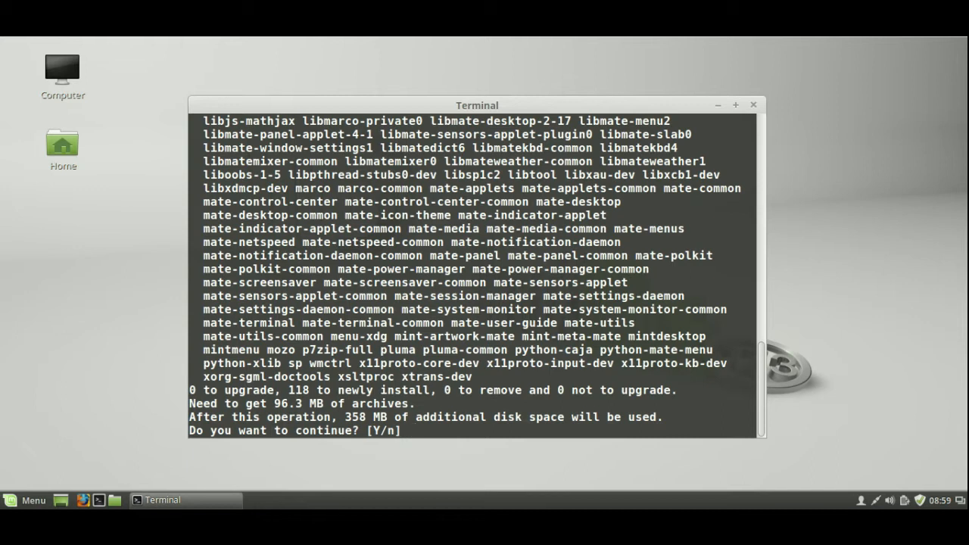
{"action": "type", "text": "y"}
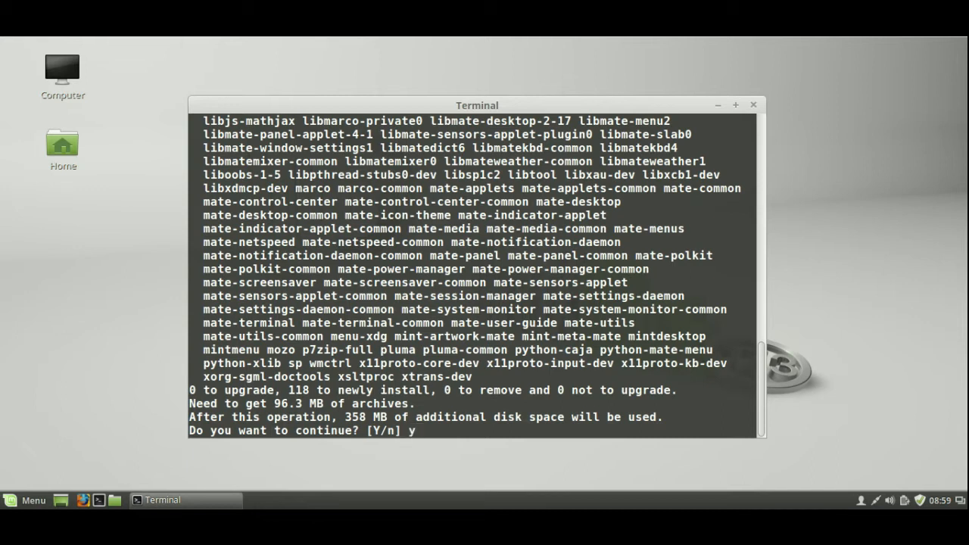
- Confirm the 118-package mint-meta-mate install and let apt finish setting up
{"action": "key", "text": "Return"}
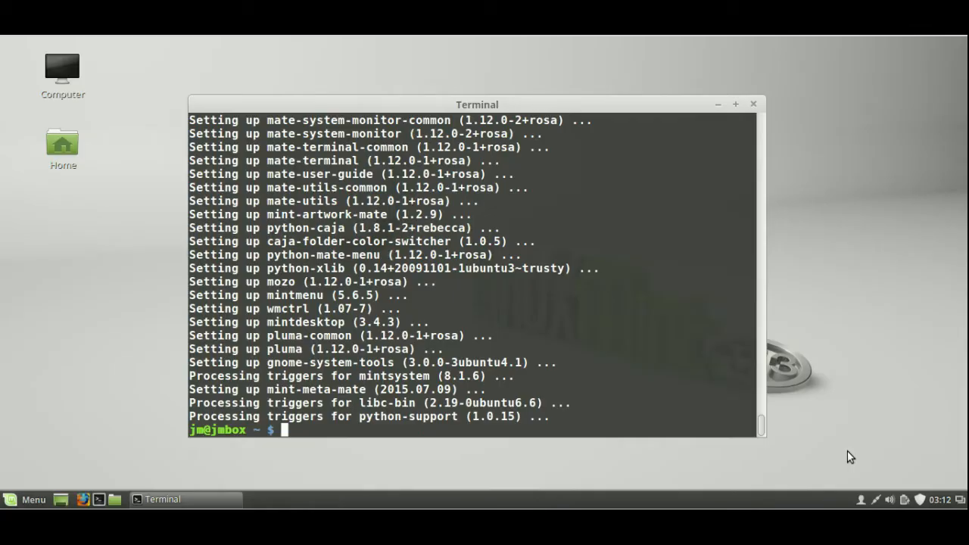
{"action": "mouse_move", "coordinate": [691, 413]}
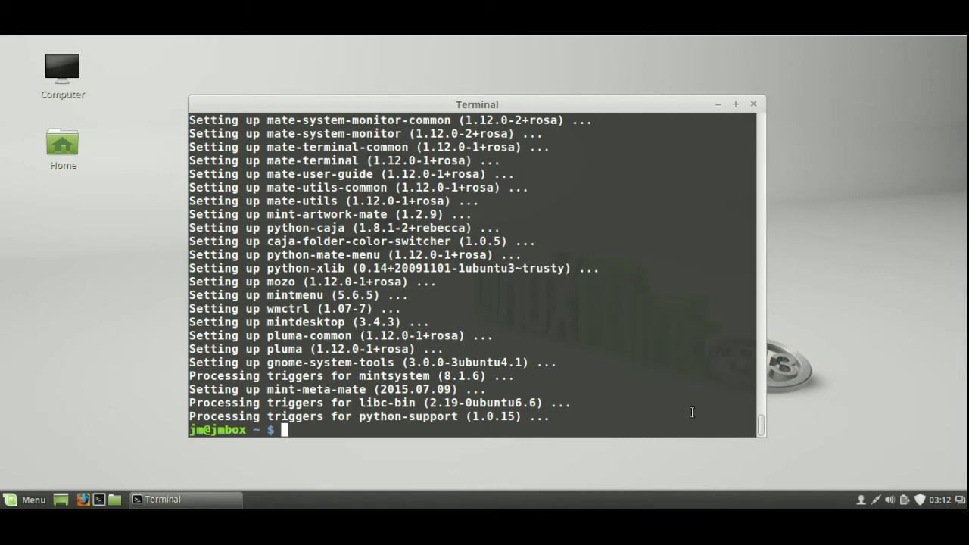
{"action": "mouse_move", "coordinate": [591, 211]}
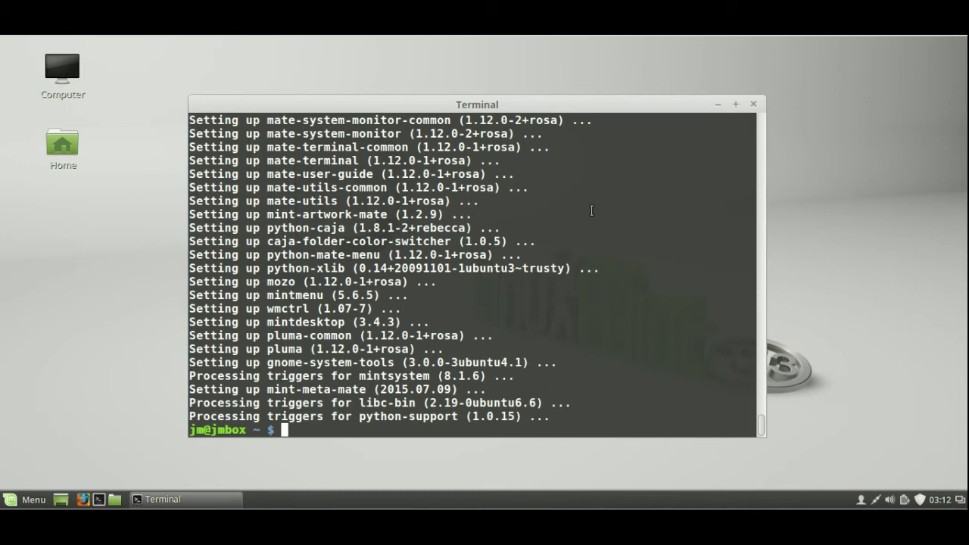
{"action": "mouse_move", "coordinate": [577, 214]}
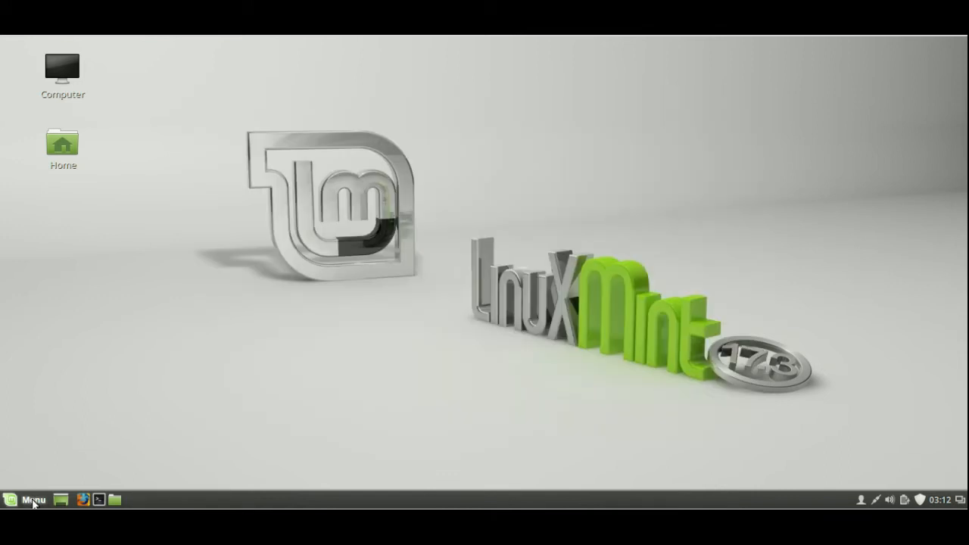
- Log out of the Cinnamon session via Menu, Logout, and Log Out
{"action": "left_click", "coordinate": [32, 499]}
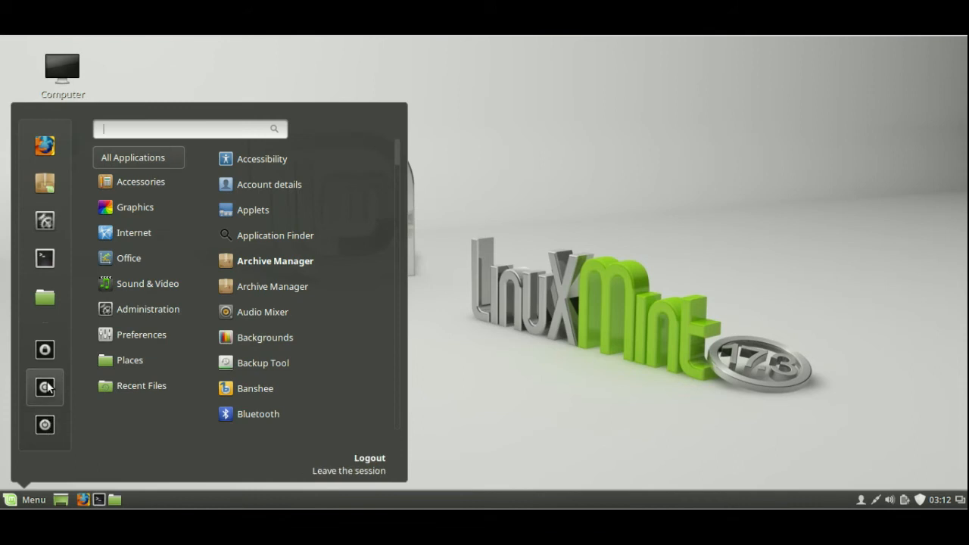
{"action": "left_click", "coordinate": [370, 463]}
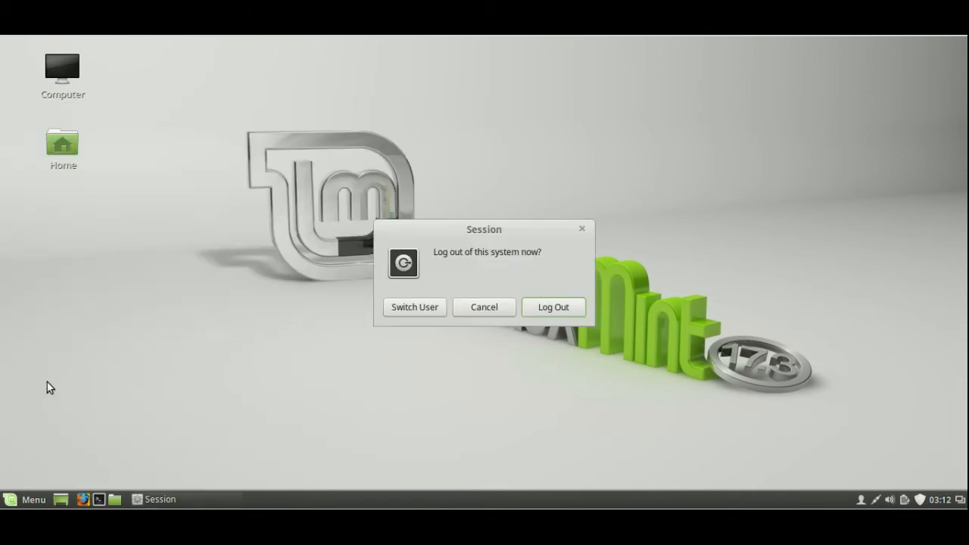
{"action": "left_click", "coordinate": [484, 307]}
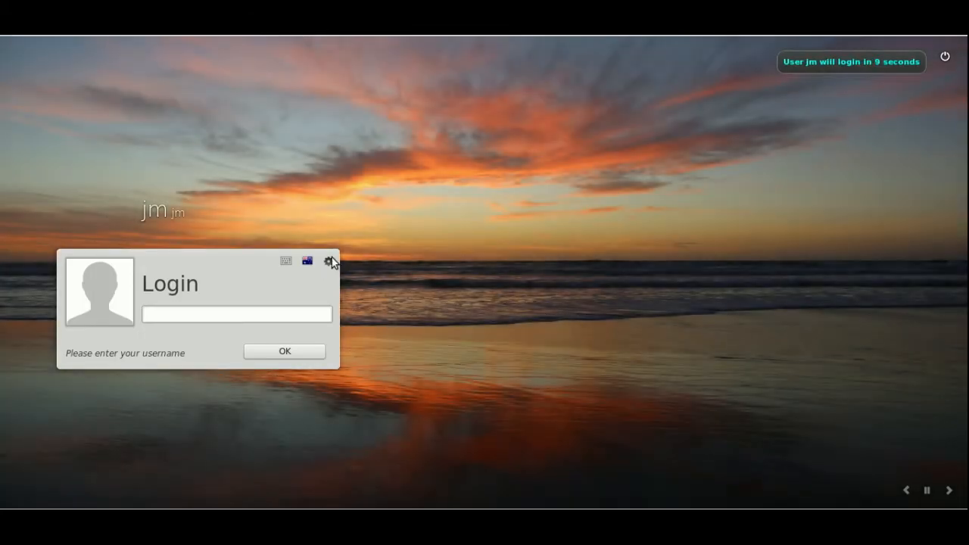
- Select the MATE session on the login screen and log in with the password
{"action": "left_click", "coordinate": [328, 261]}
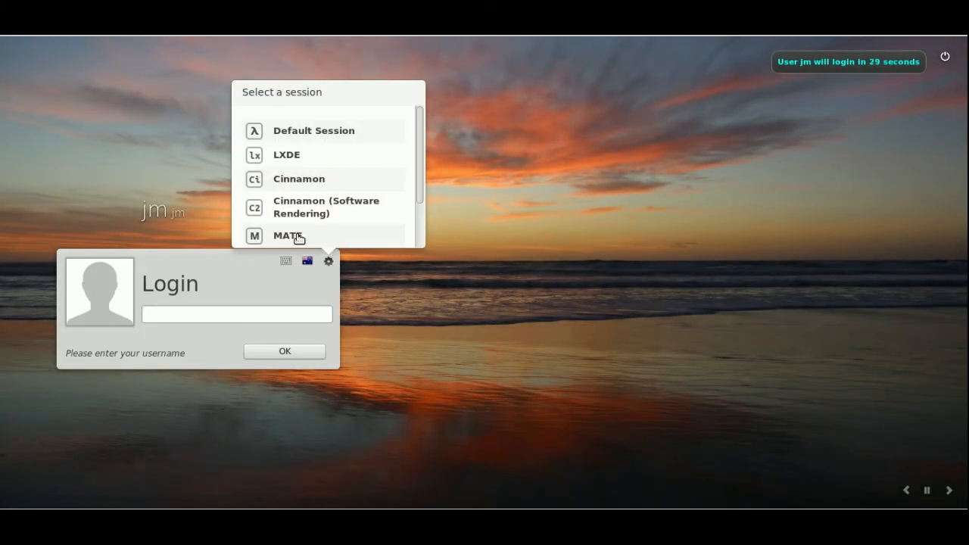
{"action": "left_click", "coordinate": [287, 236]}
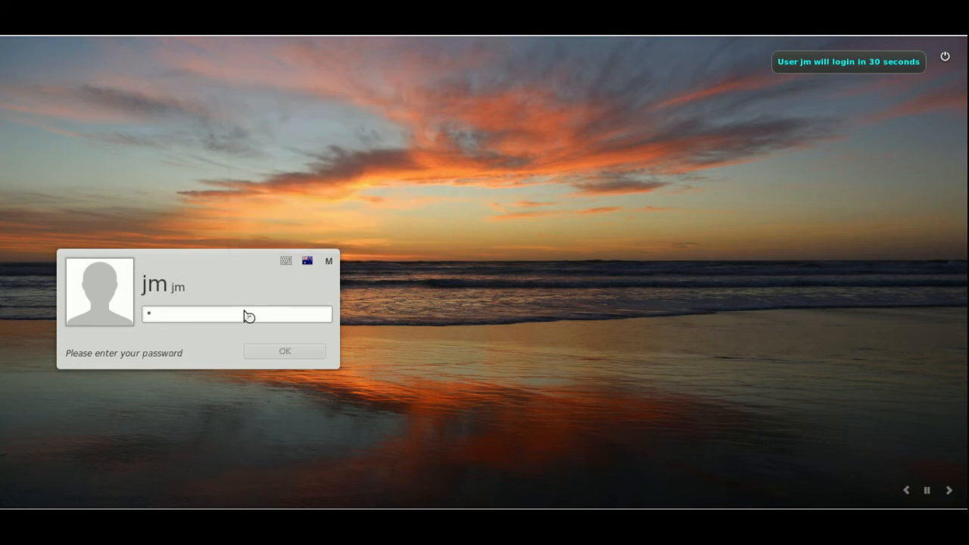
{"action": "left_click", "coordinate": [284, 350]}
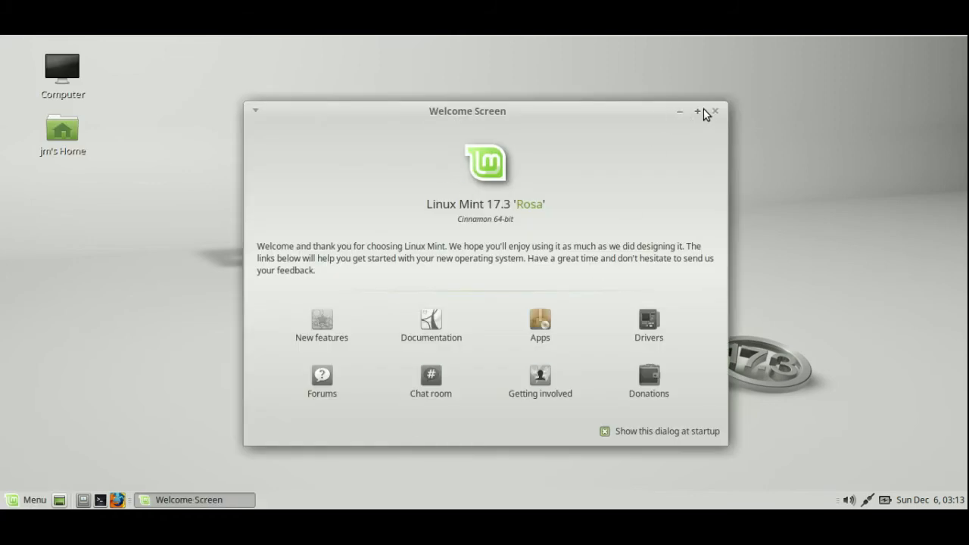
- Close the Welcome Screen and open the MATE main menu
{"action": "left_click", "coordinate": [714, 111]}
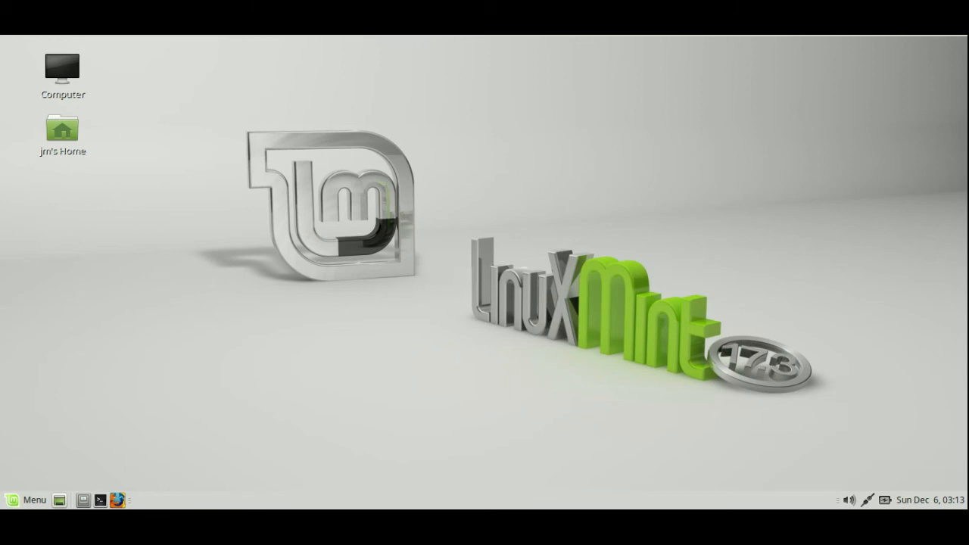
{"action": "left_click", "coordinate": [27, 500]}
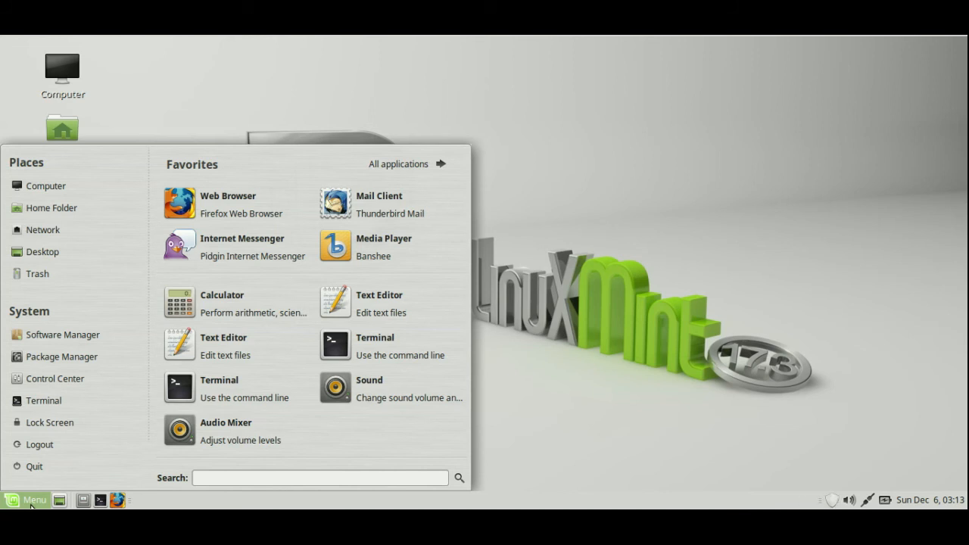
{"action": "mouse_move", "coordinate": [189, 176]}
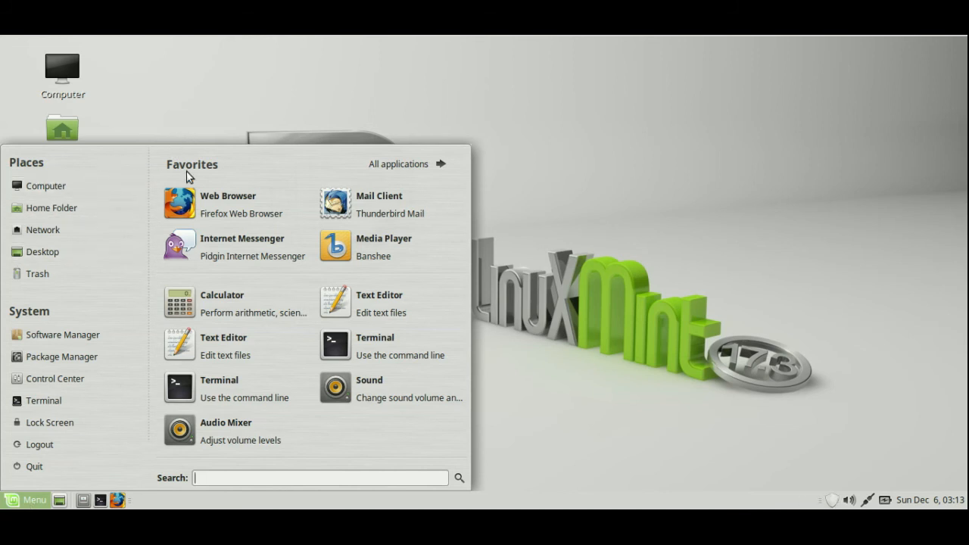
{"action": "mouse_move", "coordinate": [473, 230]}
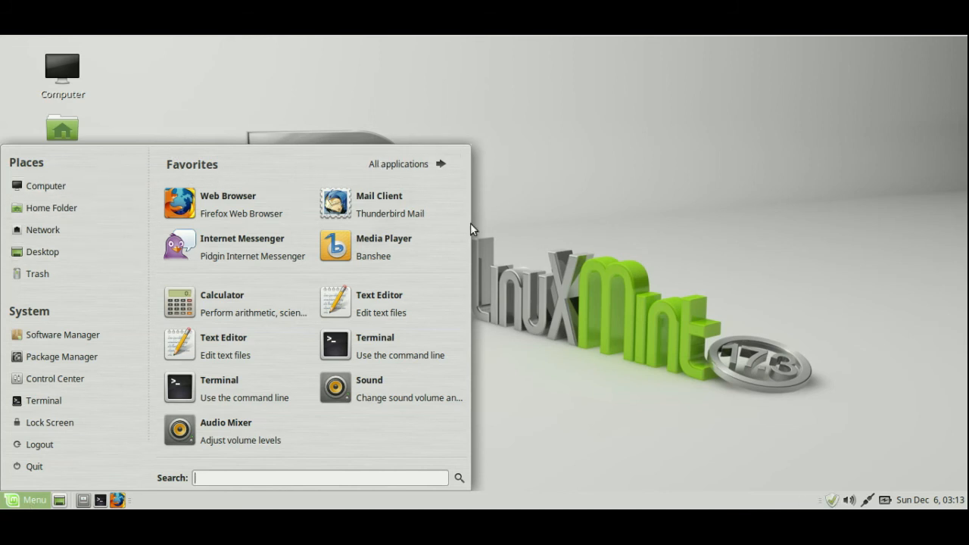
{"action": "mouse_move", "coordinate": [96, 183]}
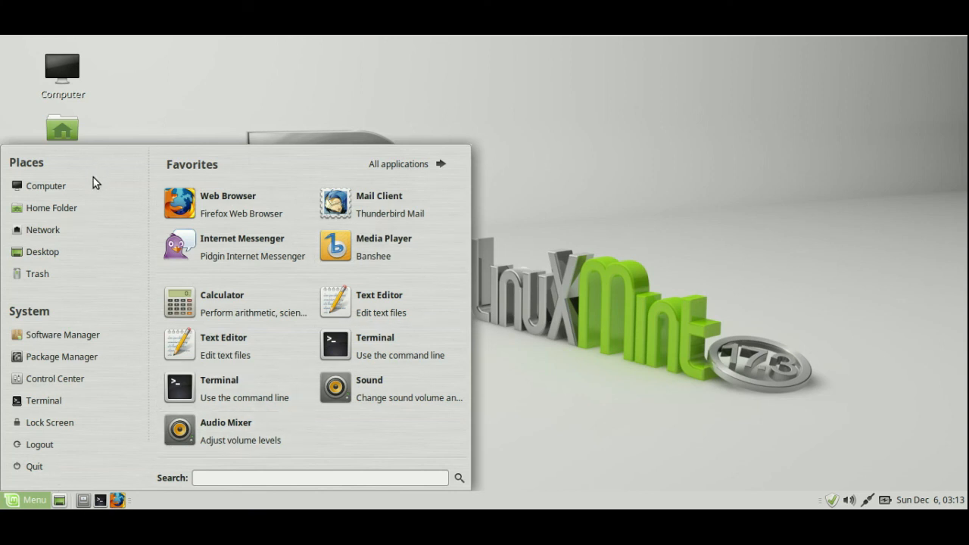